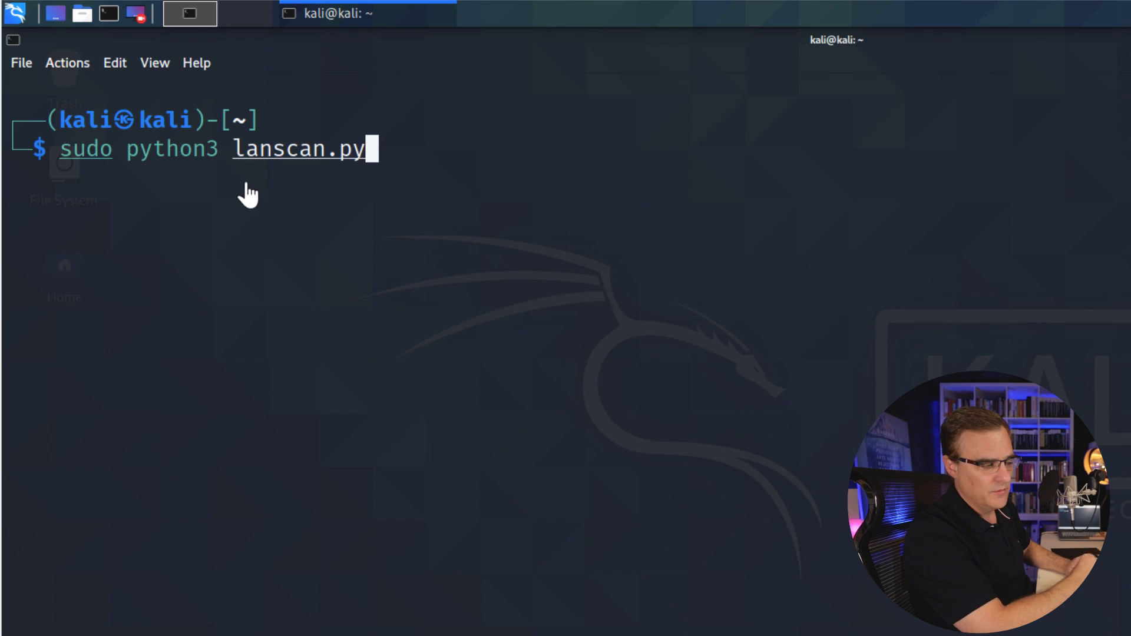
- Run 'sudo python3 lanscan.py' so the scanner shows its banner and address-range prompt
key("Return")
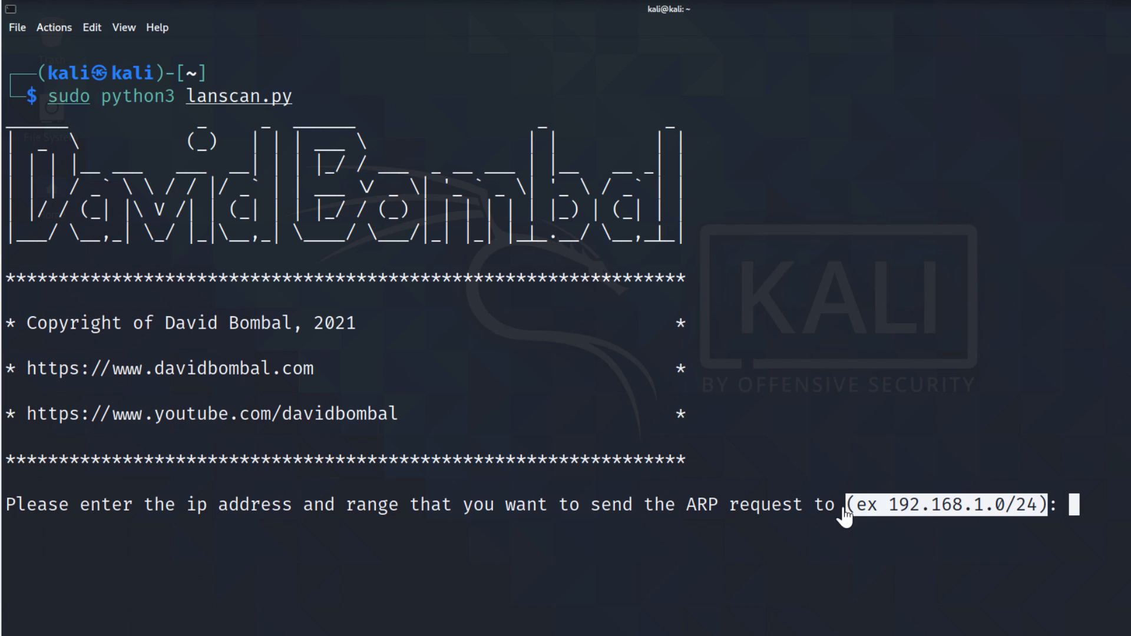
- Enter the partial subnet address '192.1' at the lanscan.py prompt
type("192.1")
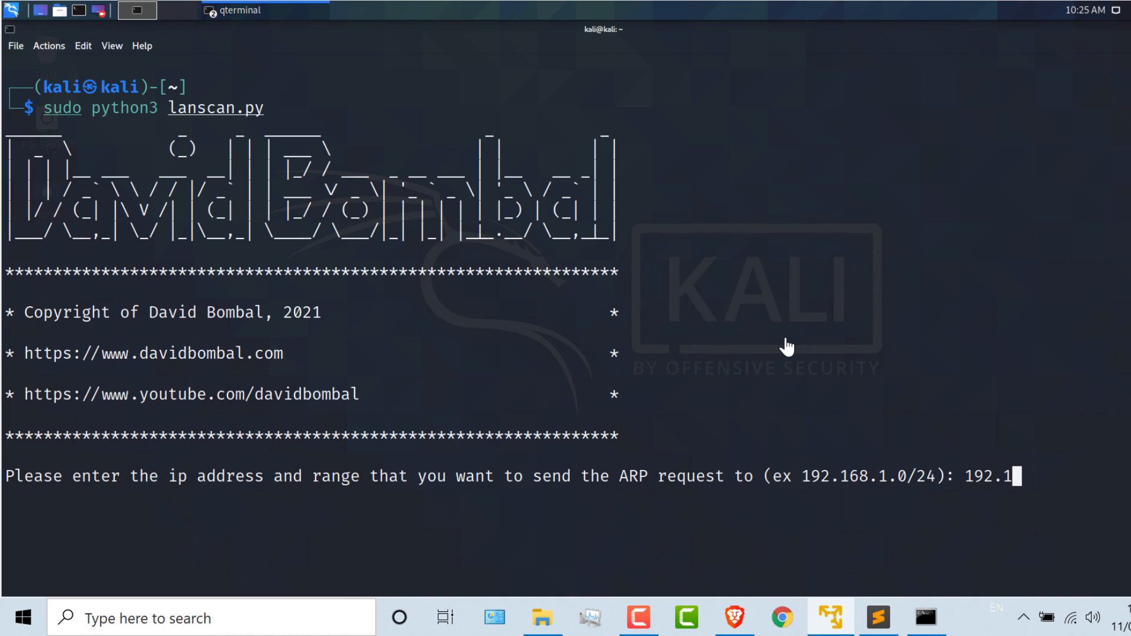